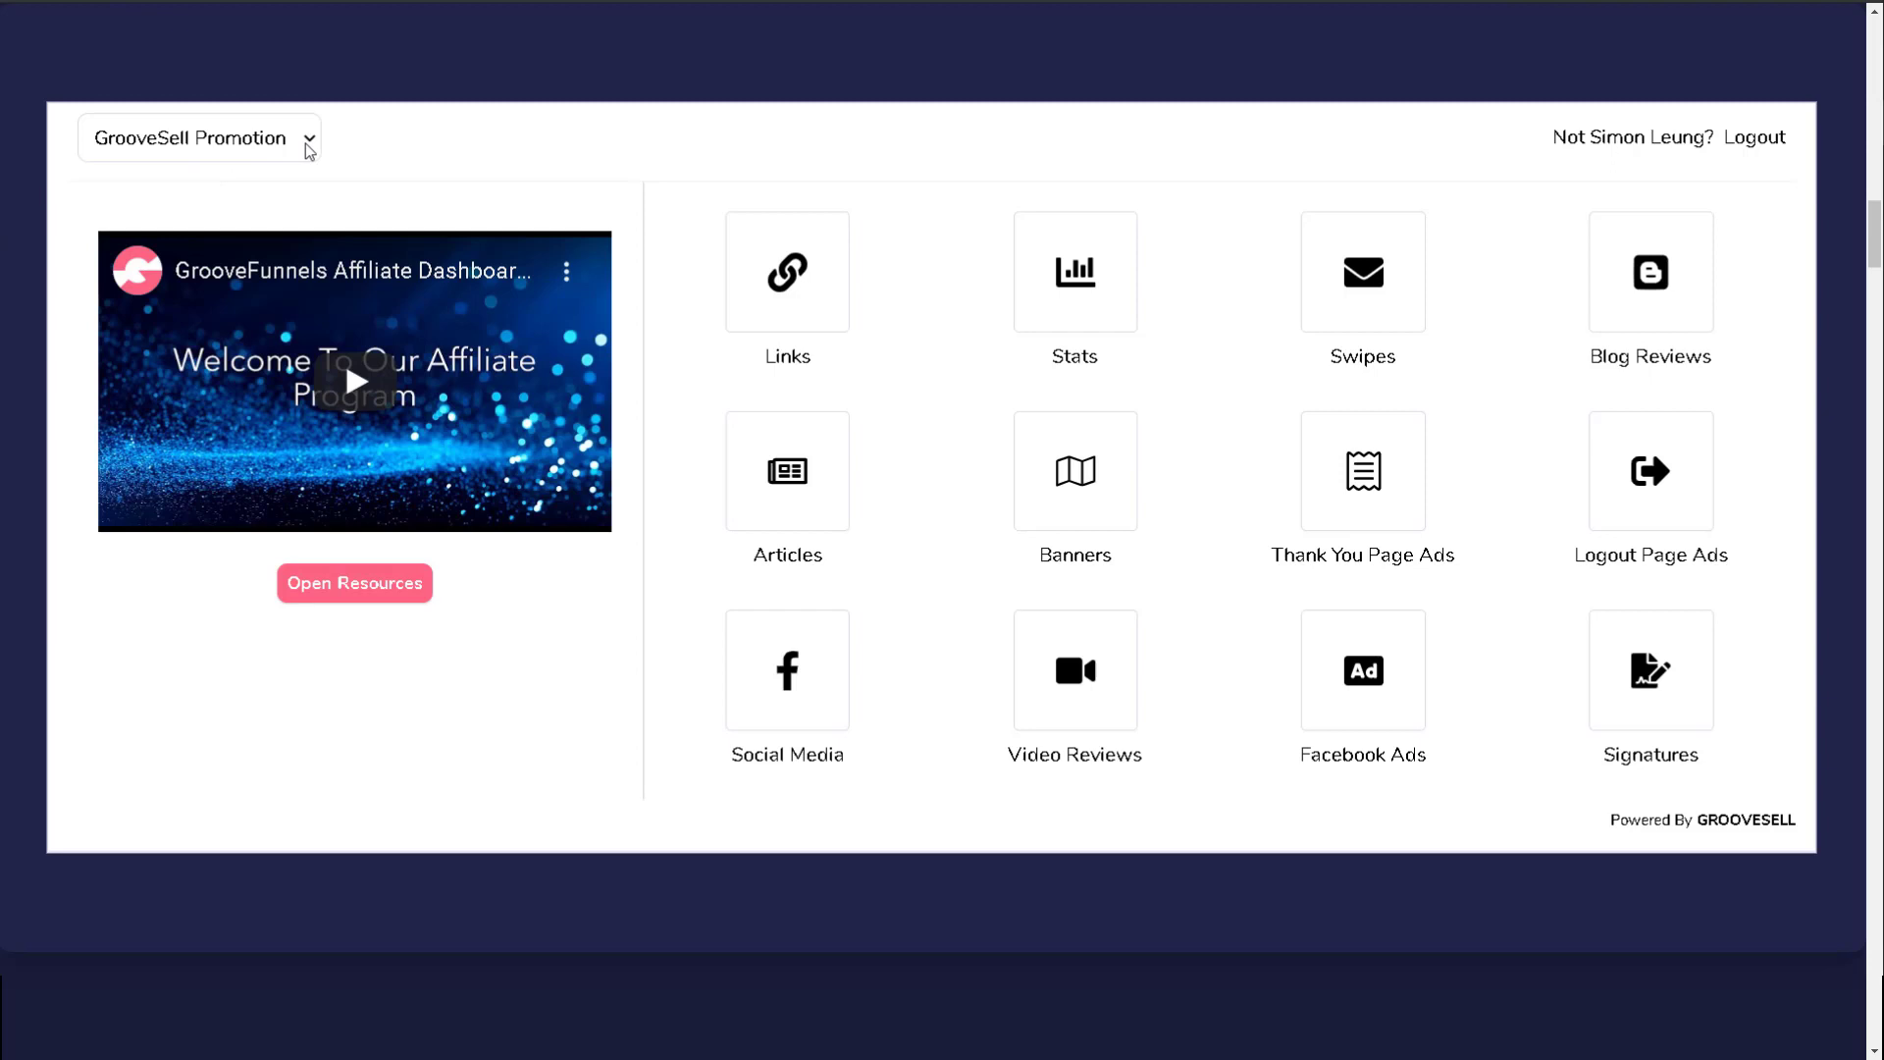
- Select GrooveFunnels Promo from the promotion dropdown in place of GrooveSell Promotion
click(198, 138)
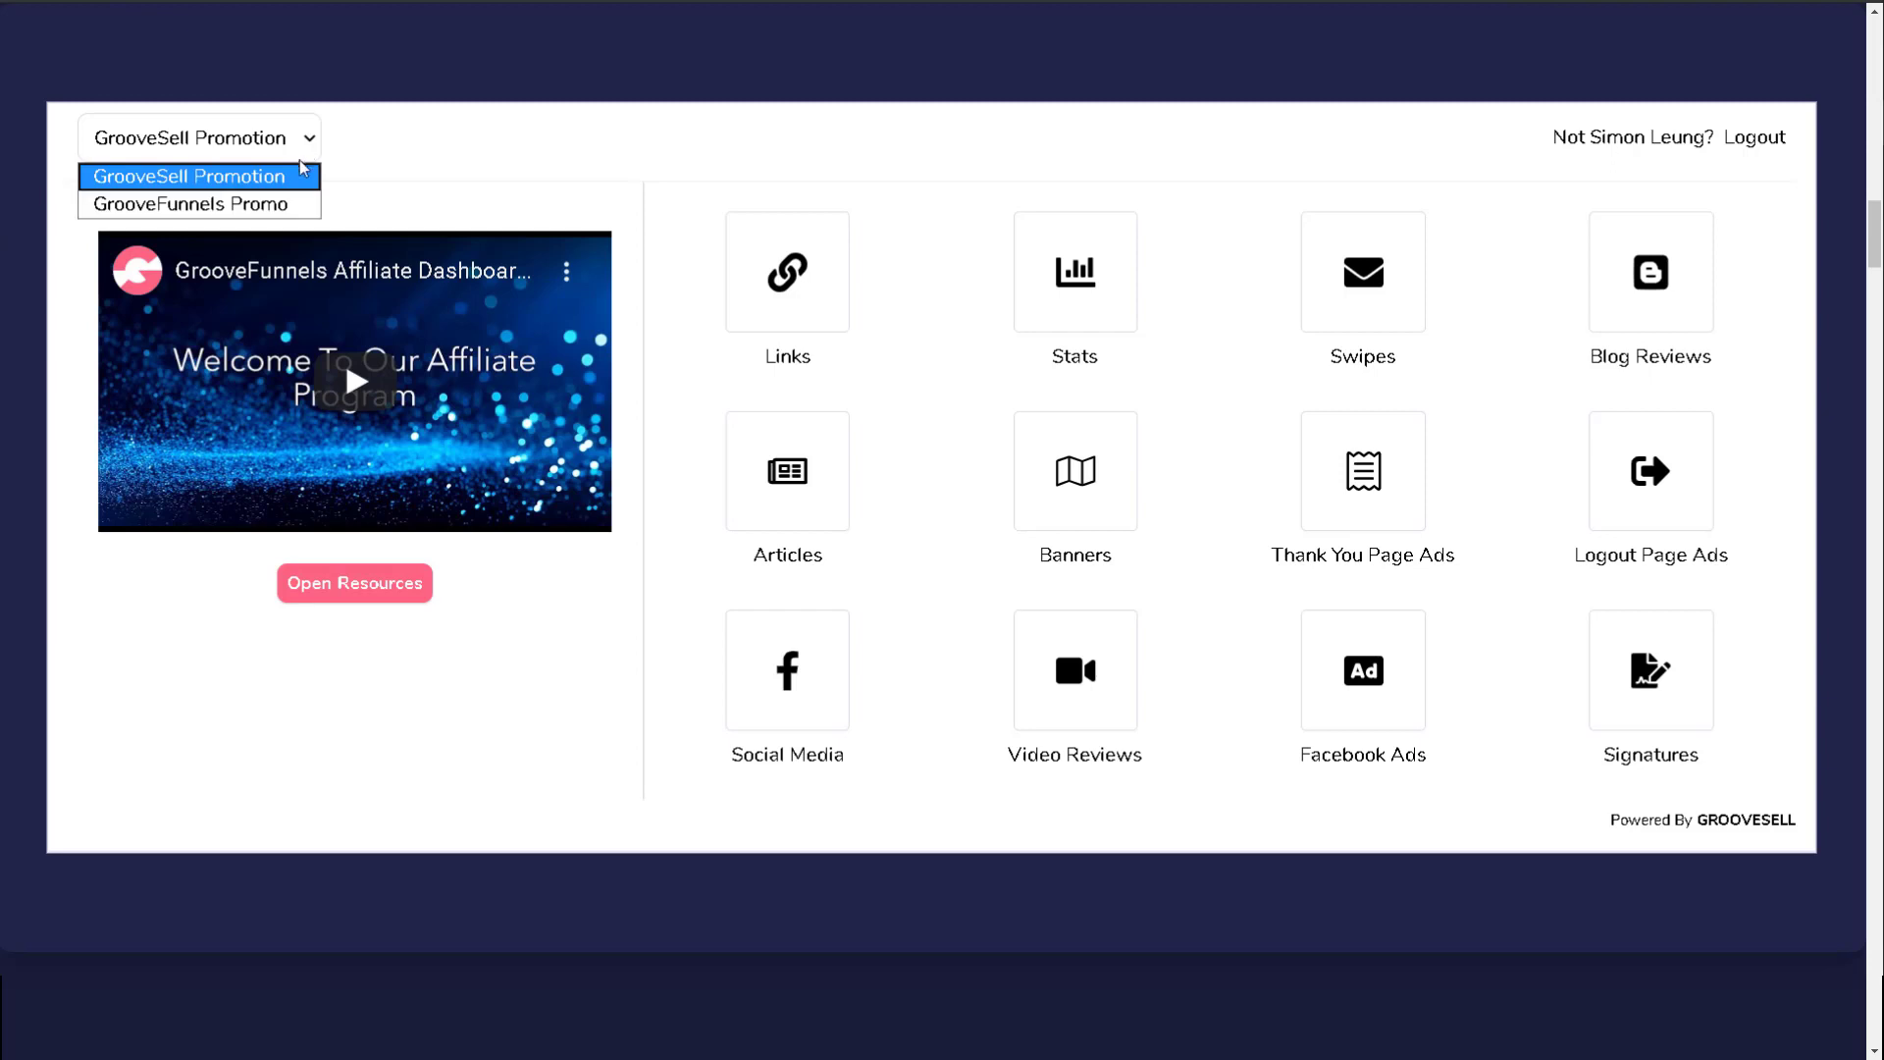
click(199, 203)
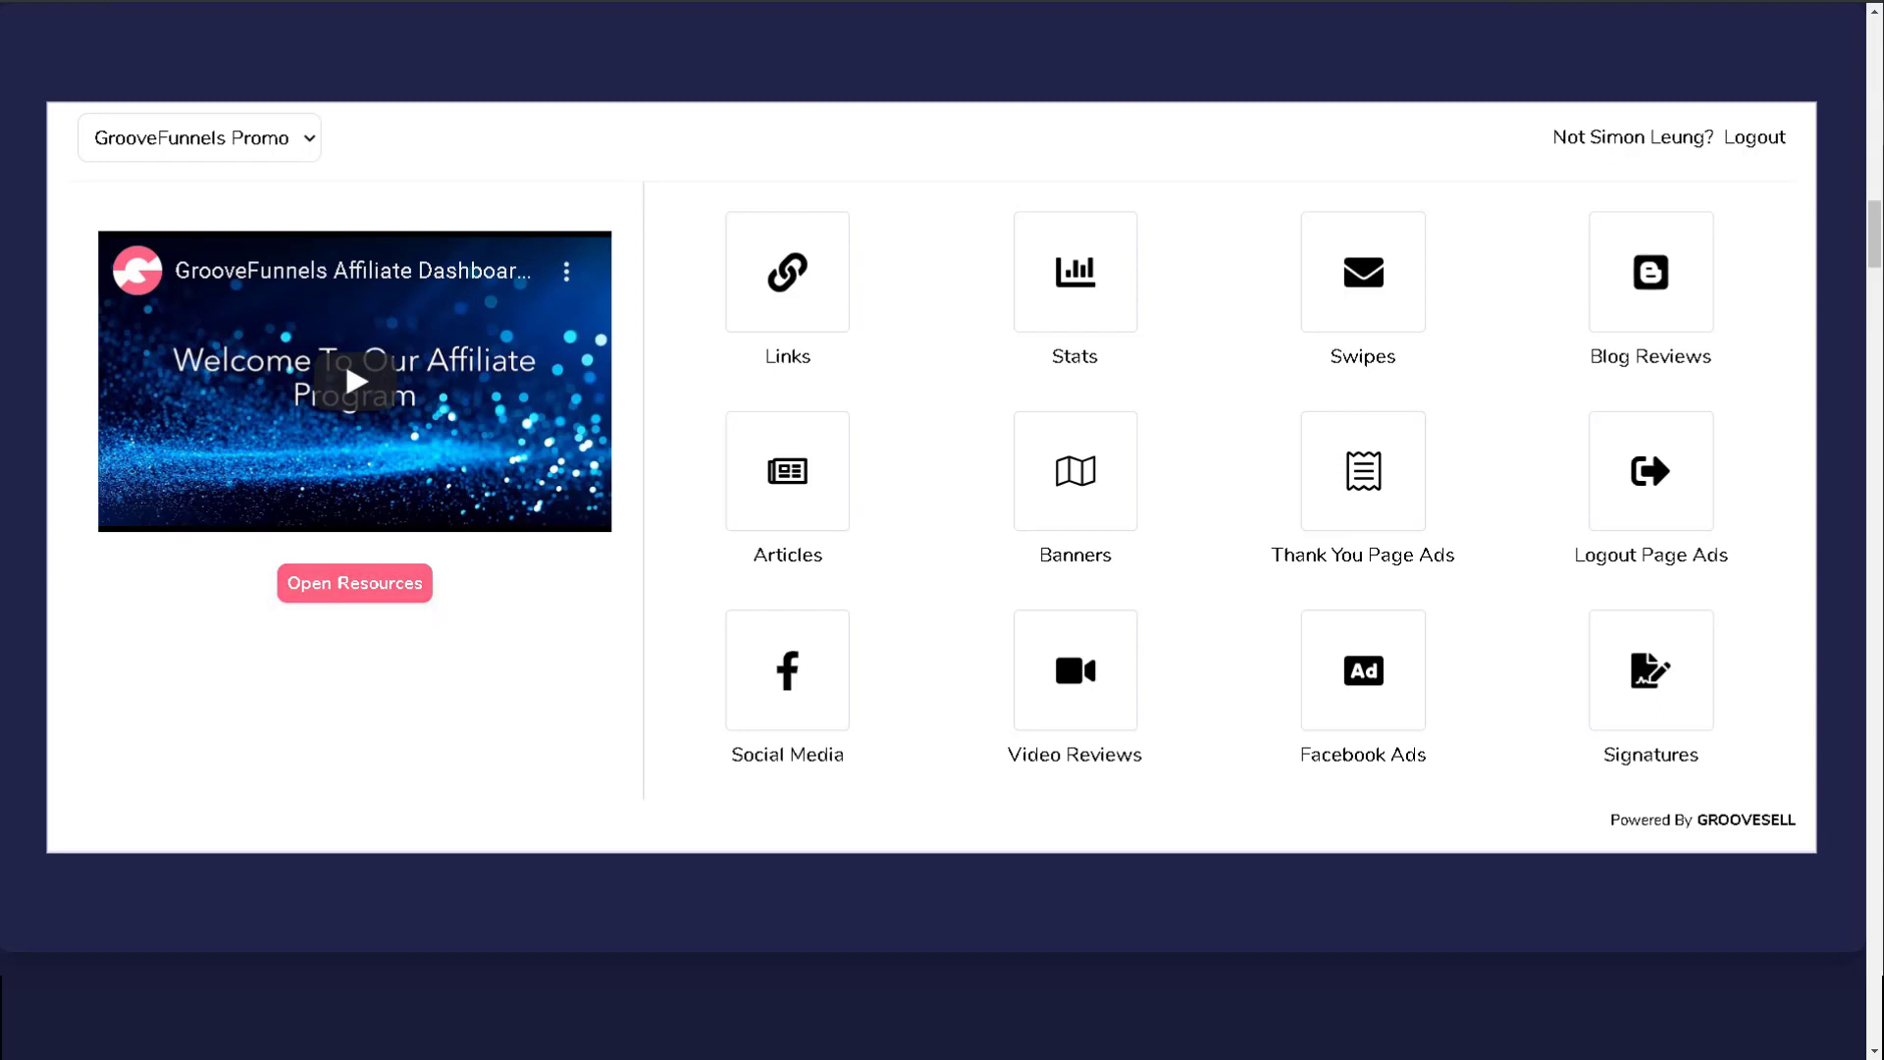
click(1361, 271)
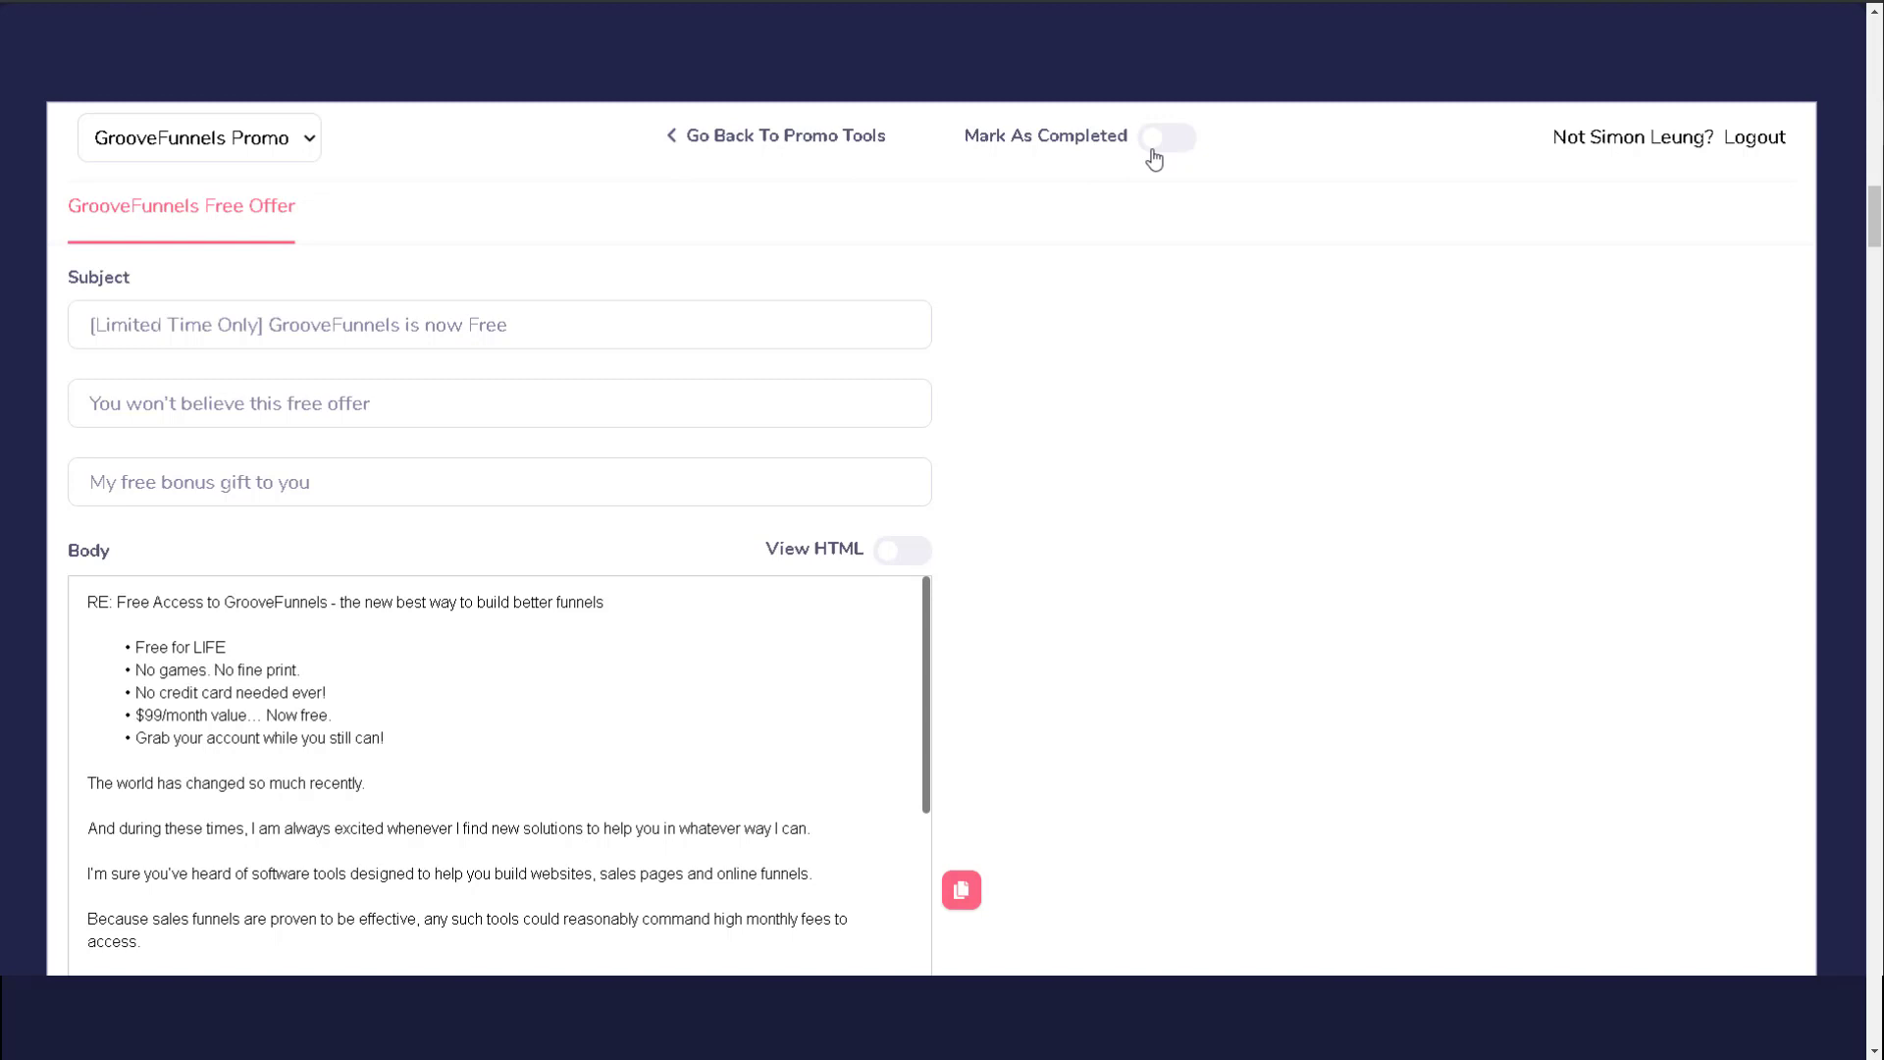
mouse_move(802, 143)
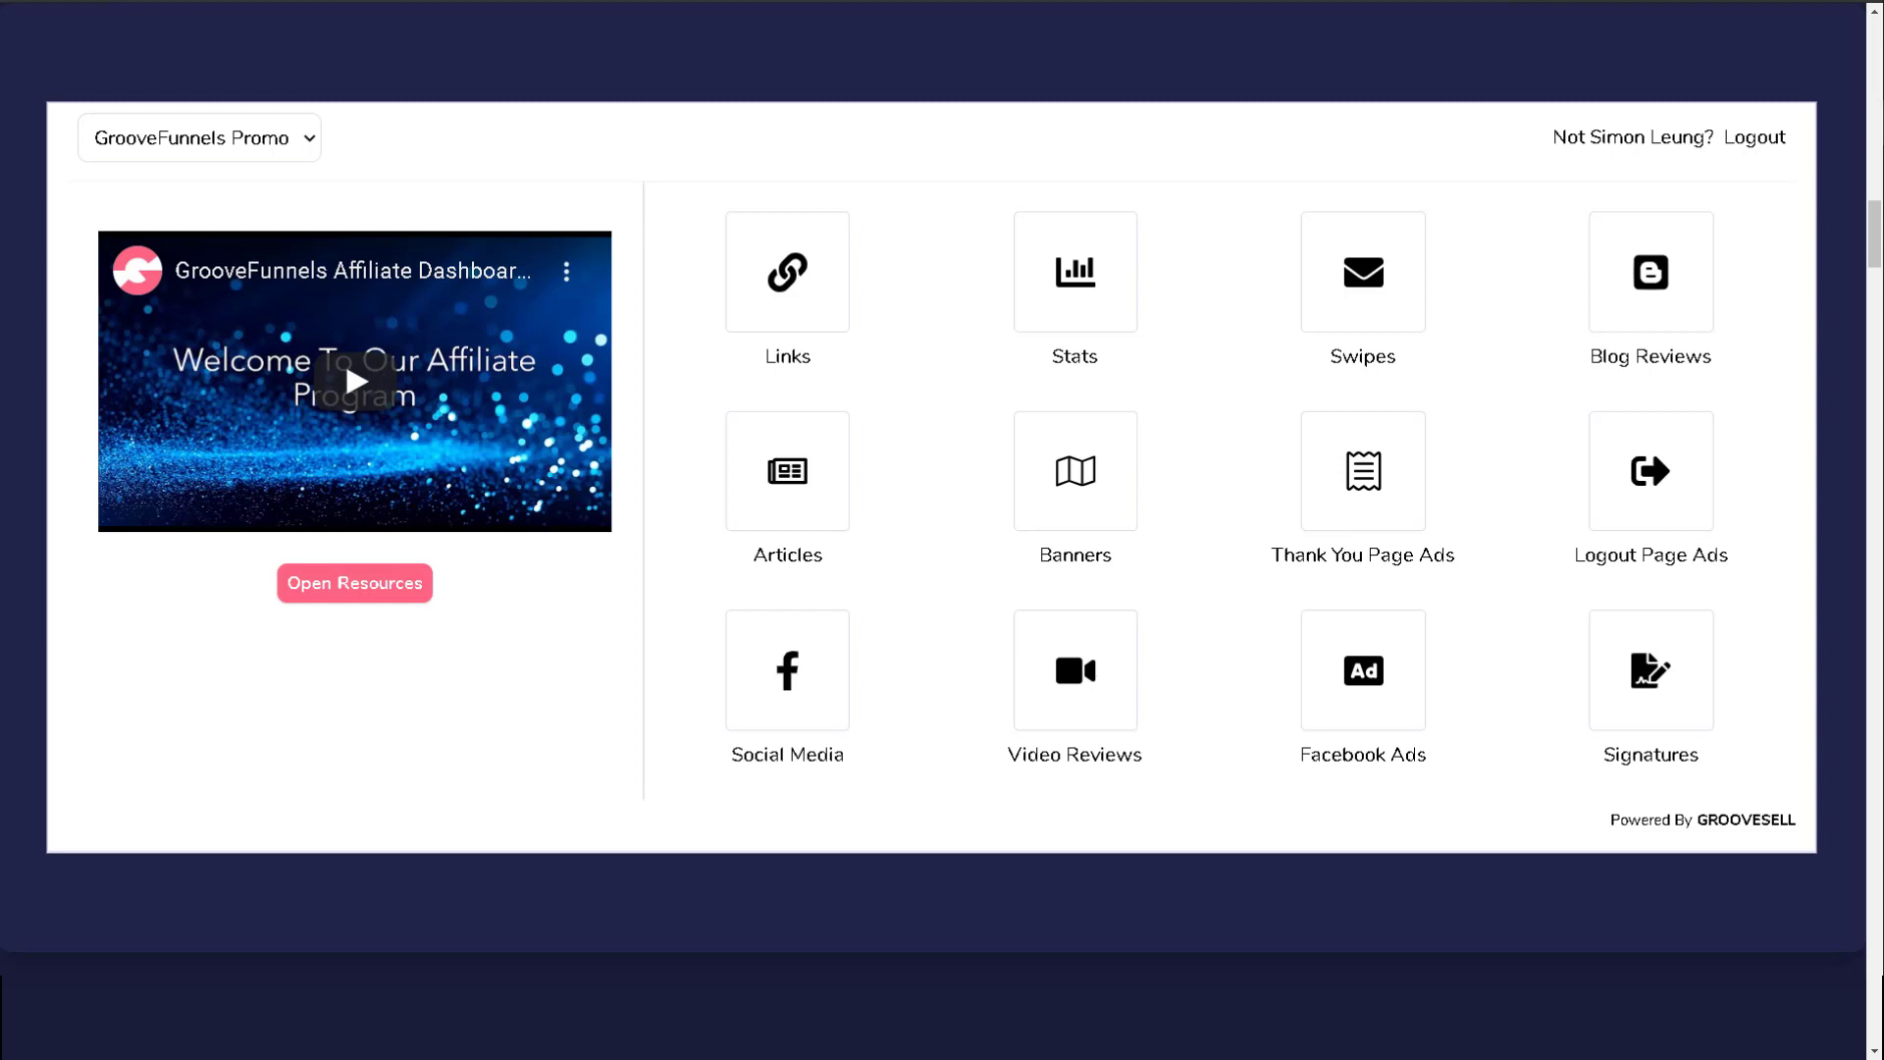
click(788, 471)
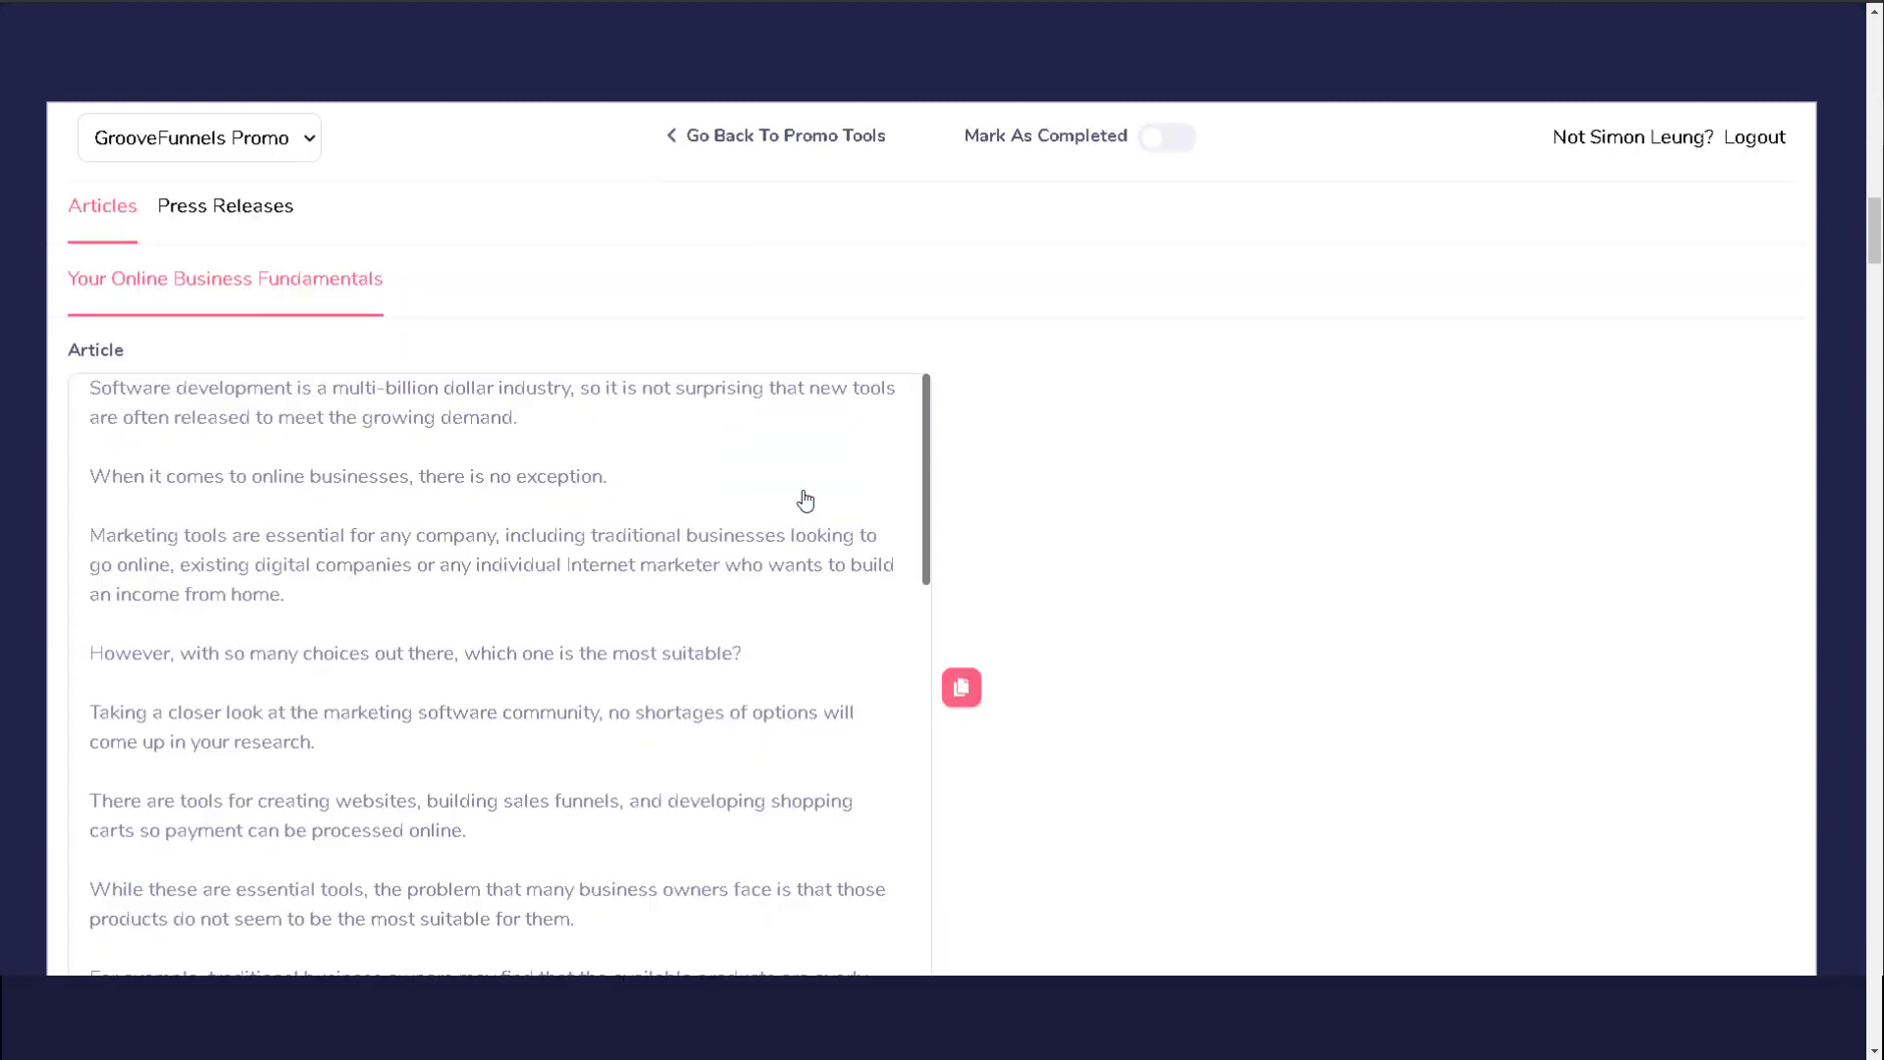
drag(90, 386, 188, 417)
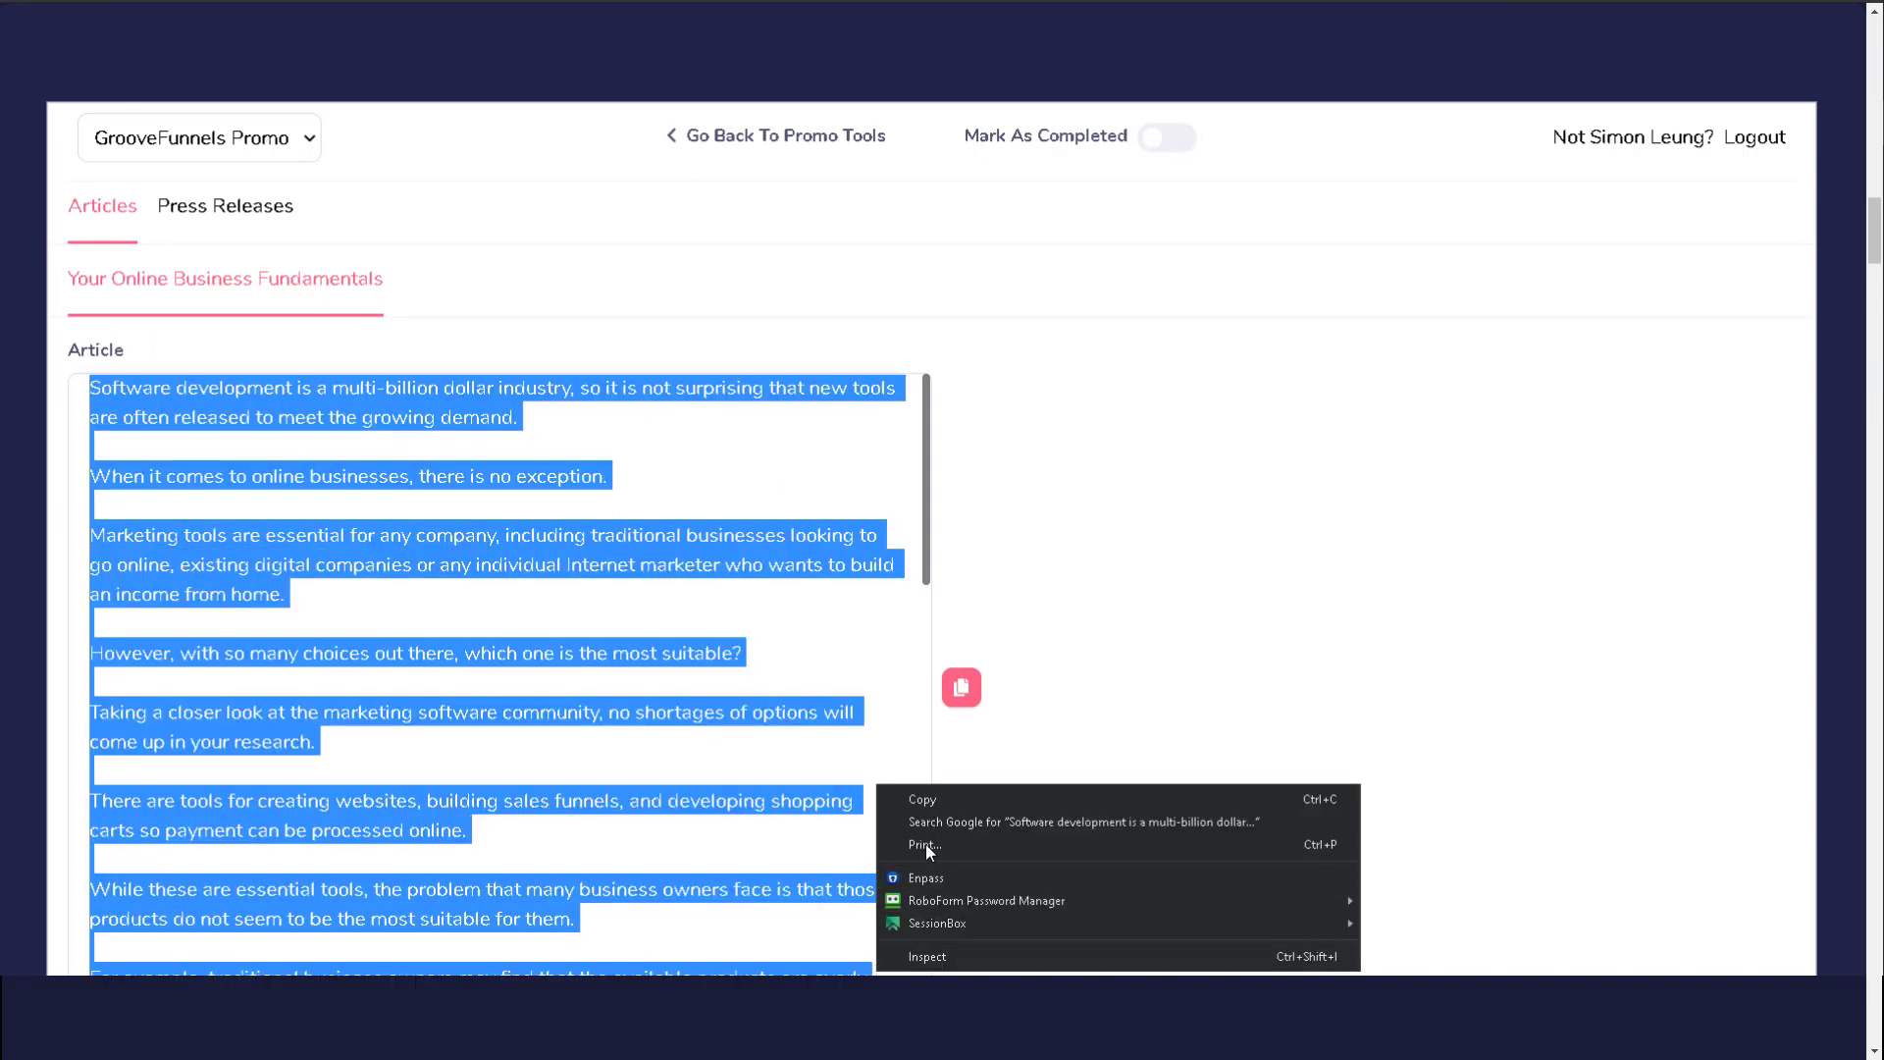
click(937, 808)
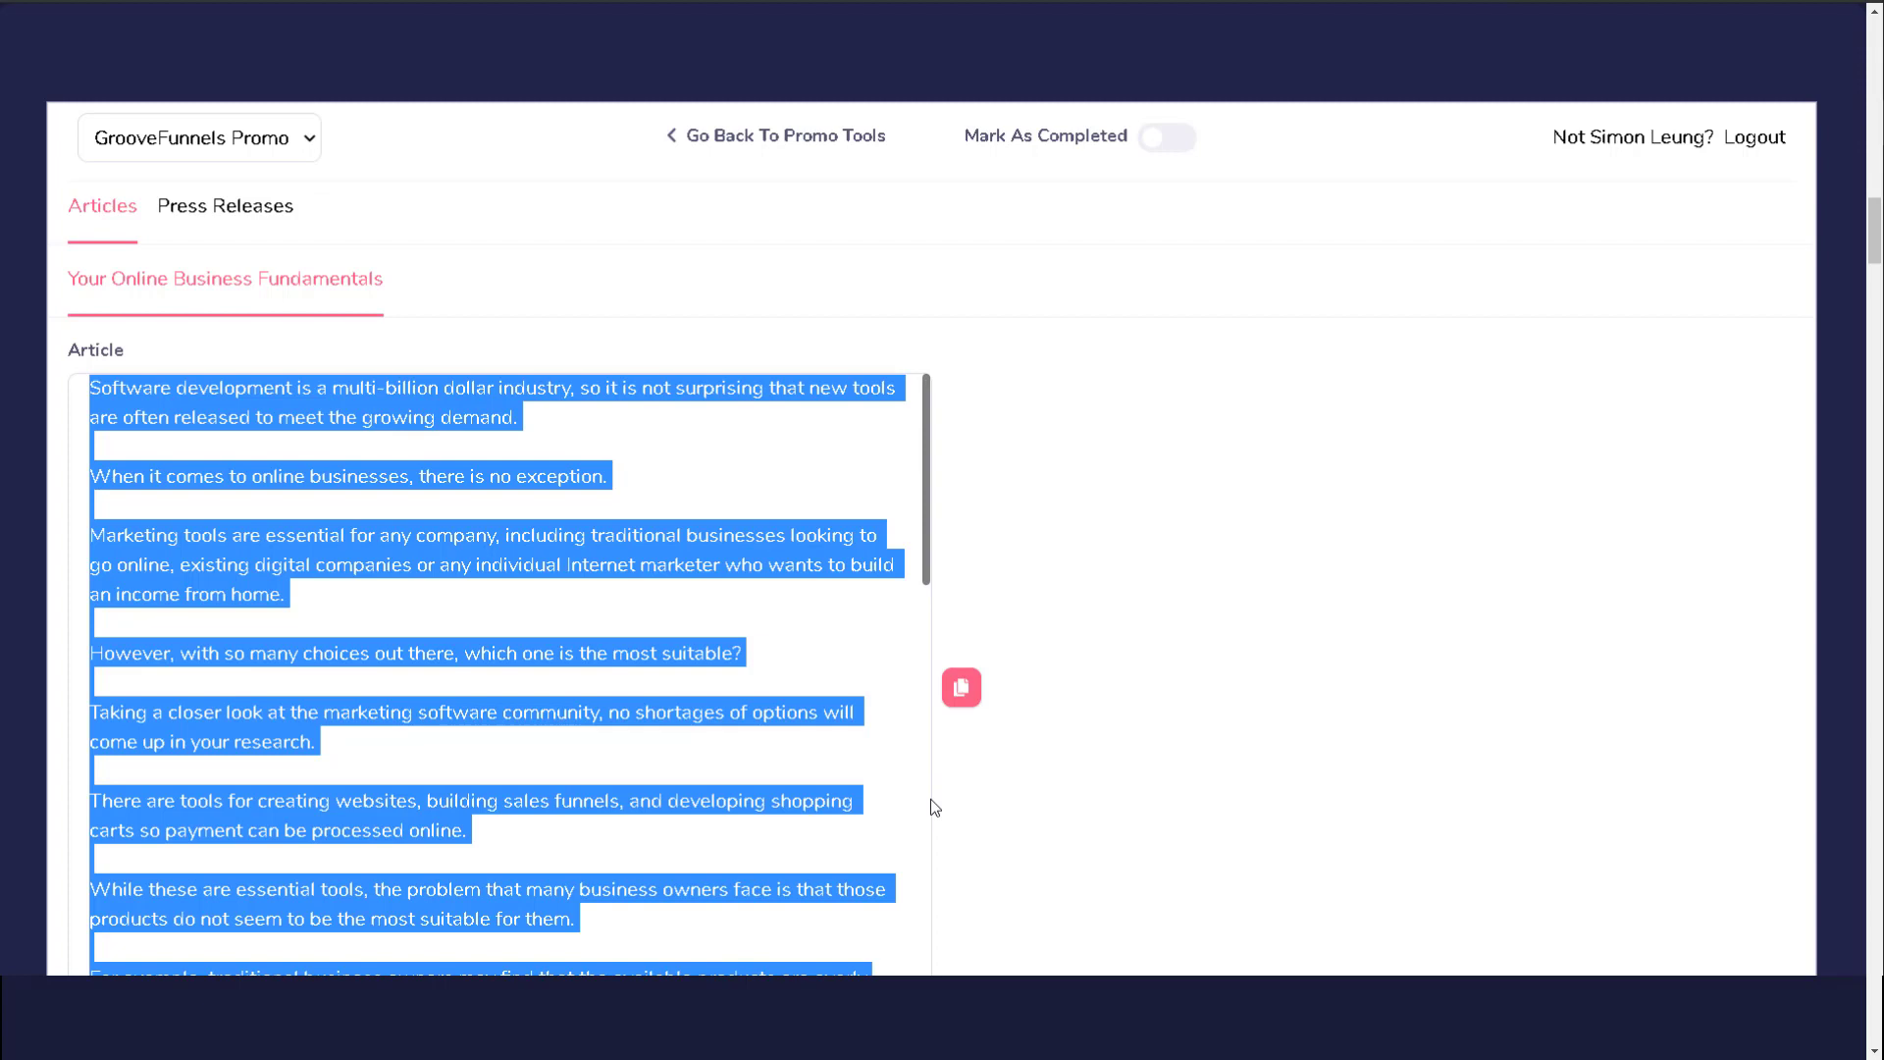
mouse_move(961, 687)
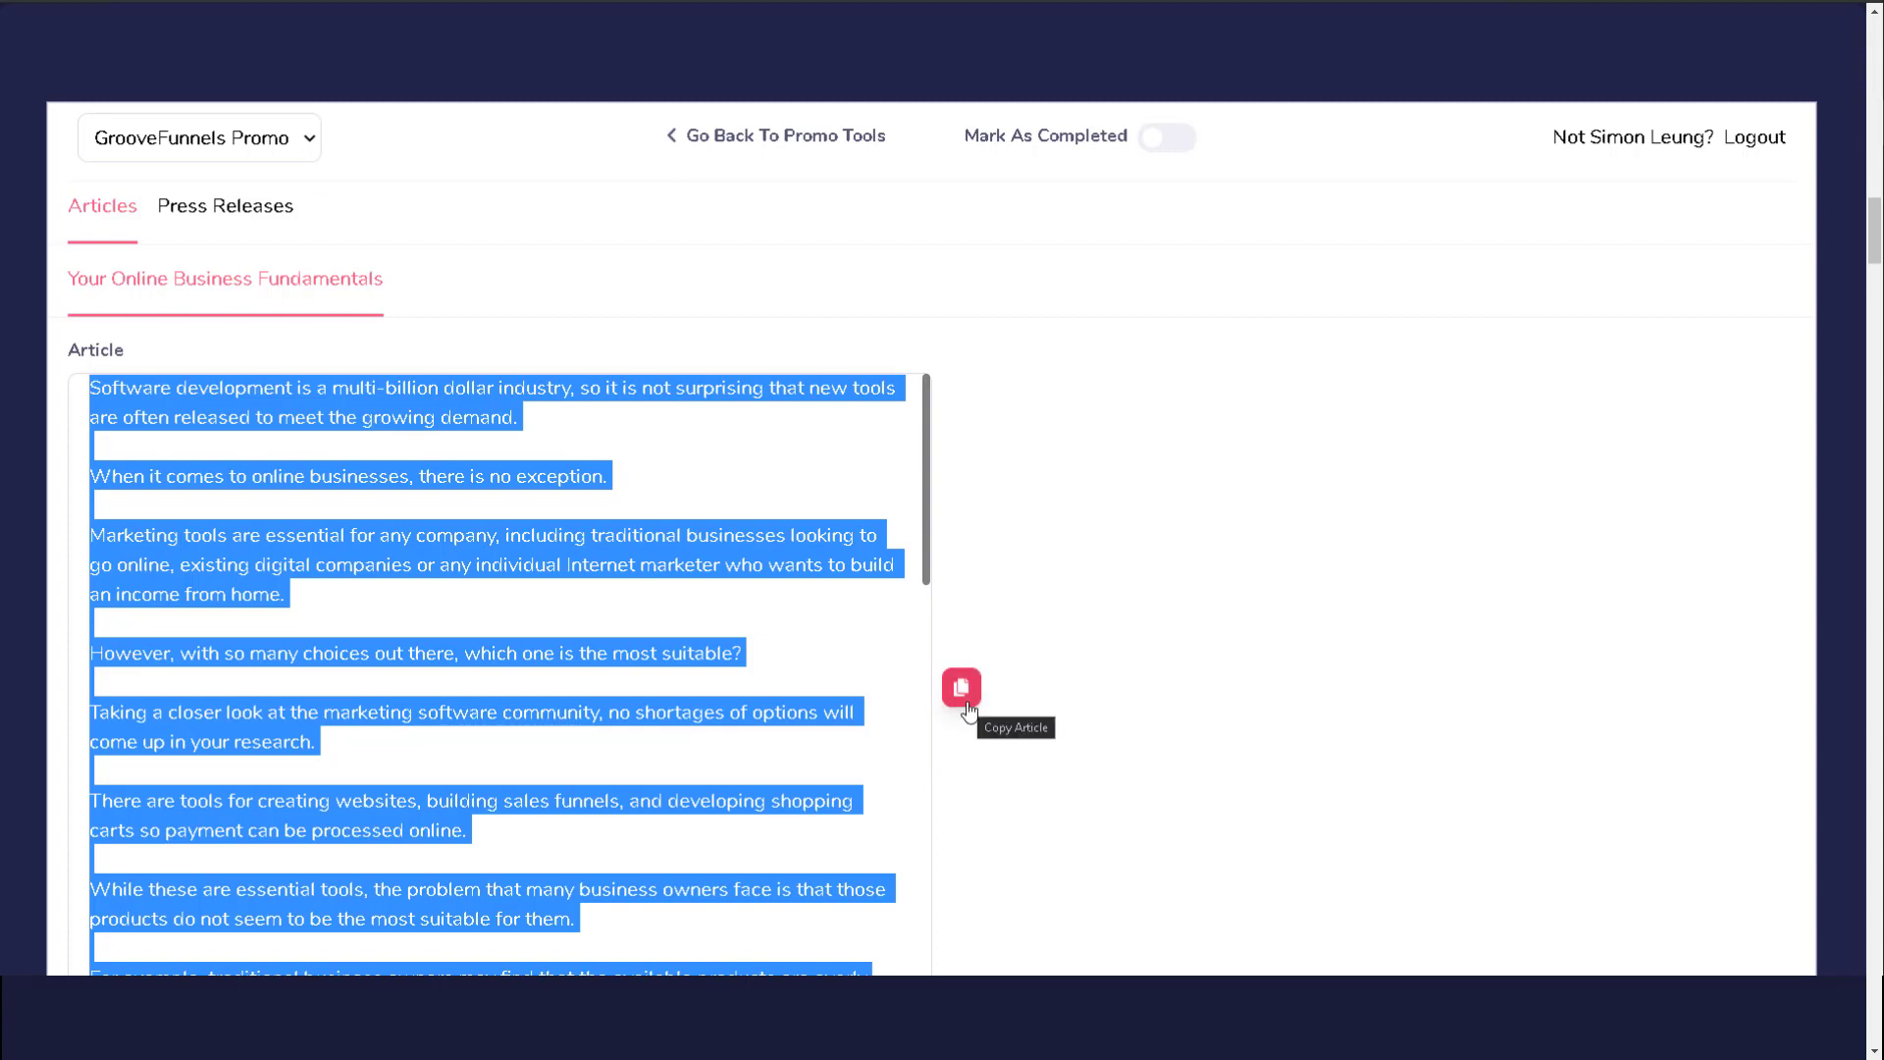
click(962, 687)
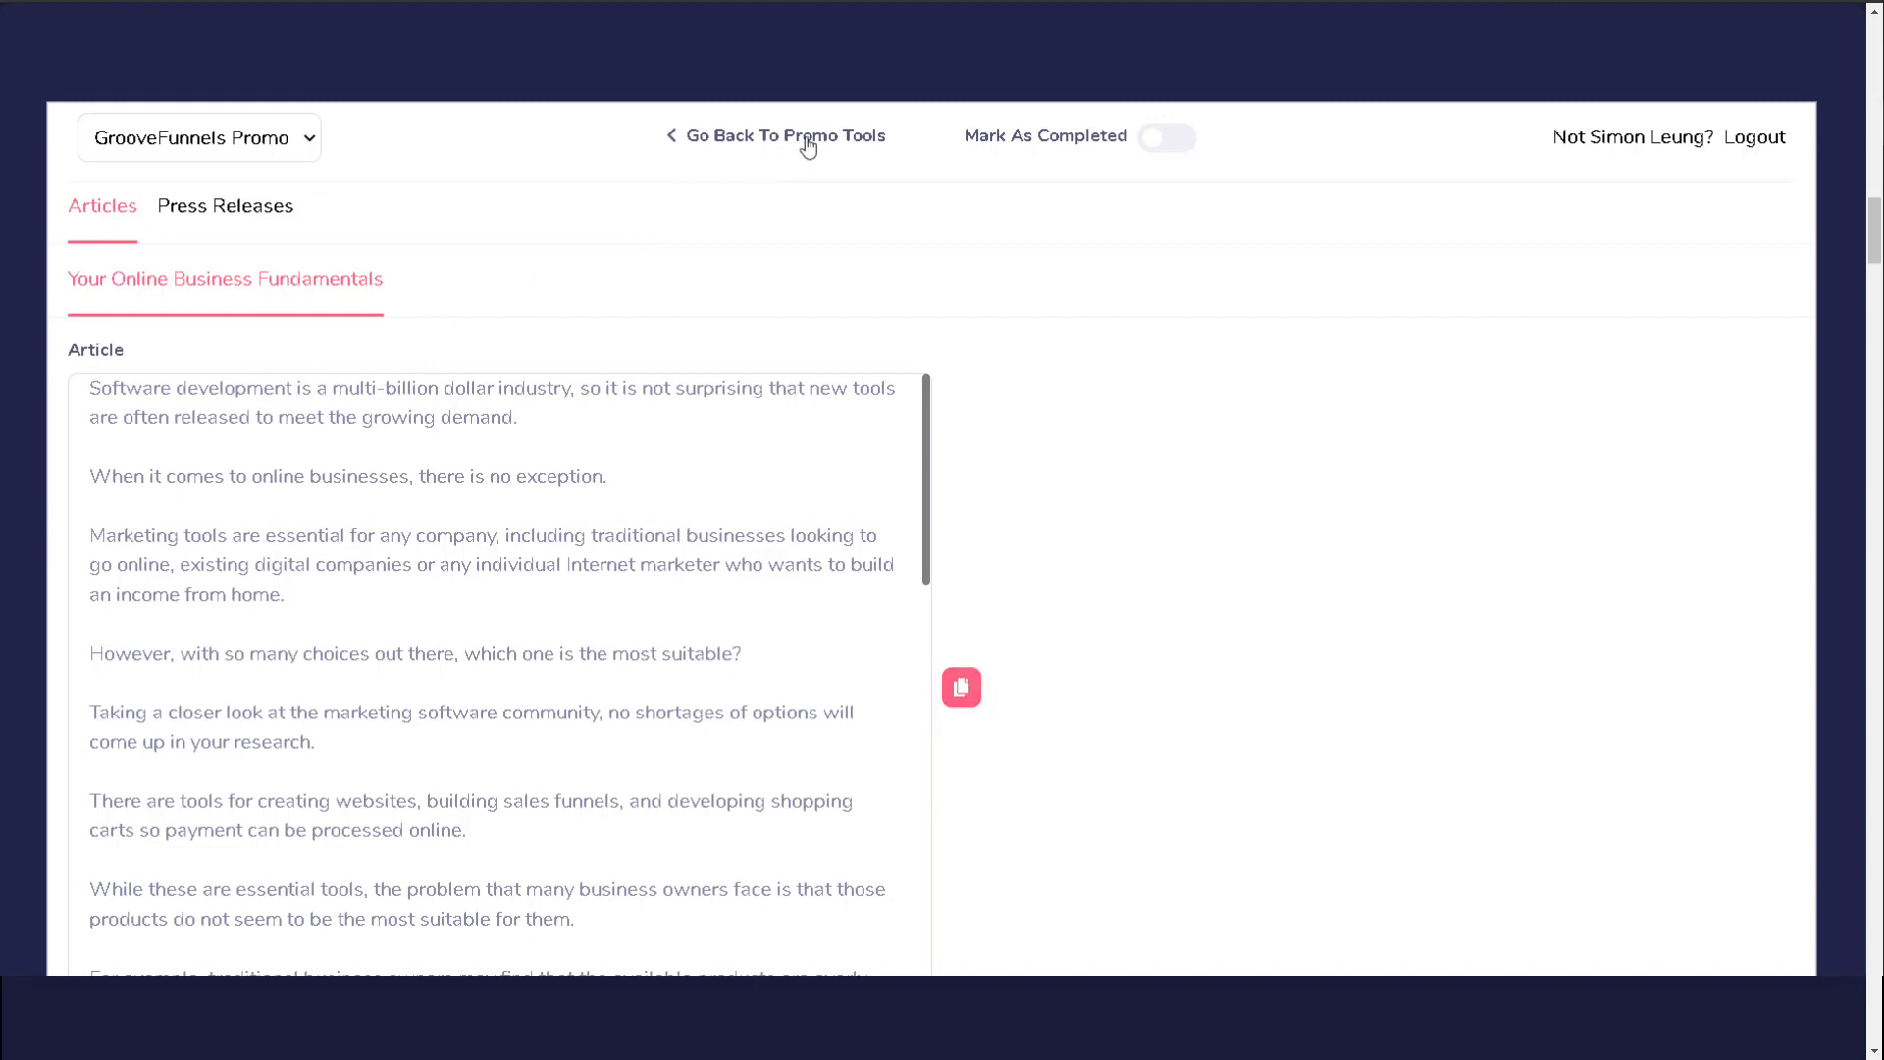
click(781, 134)
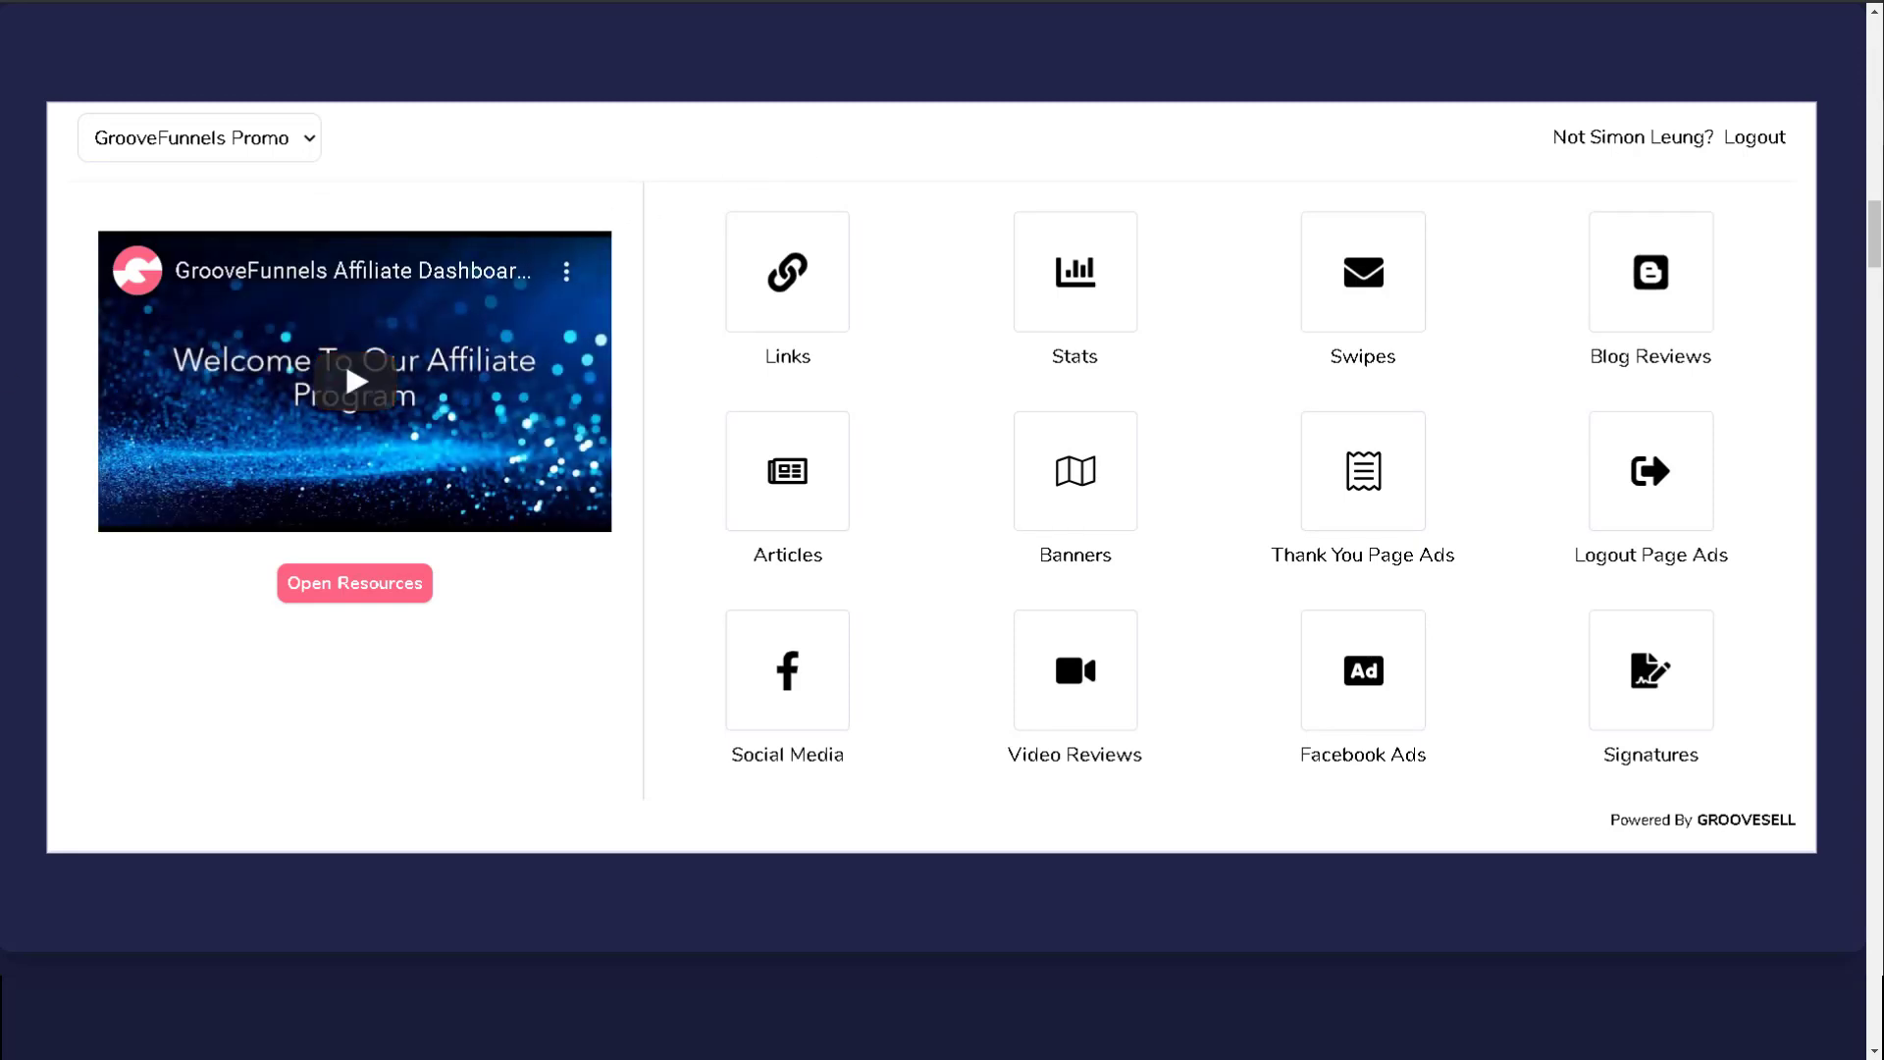